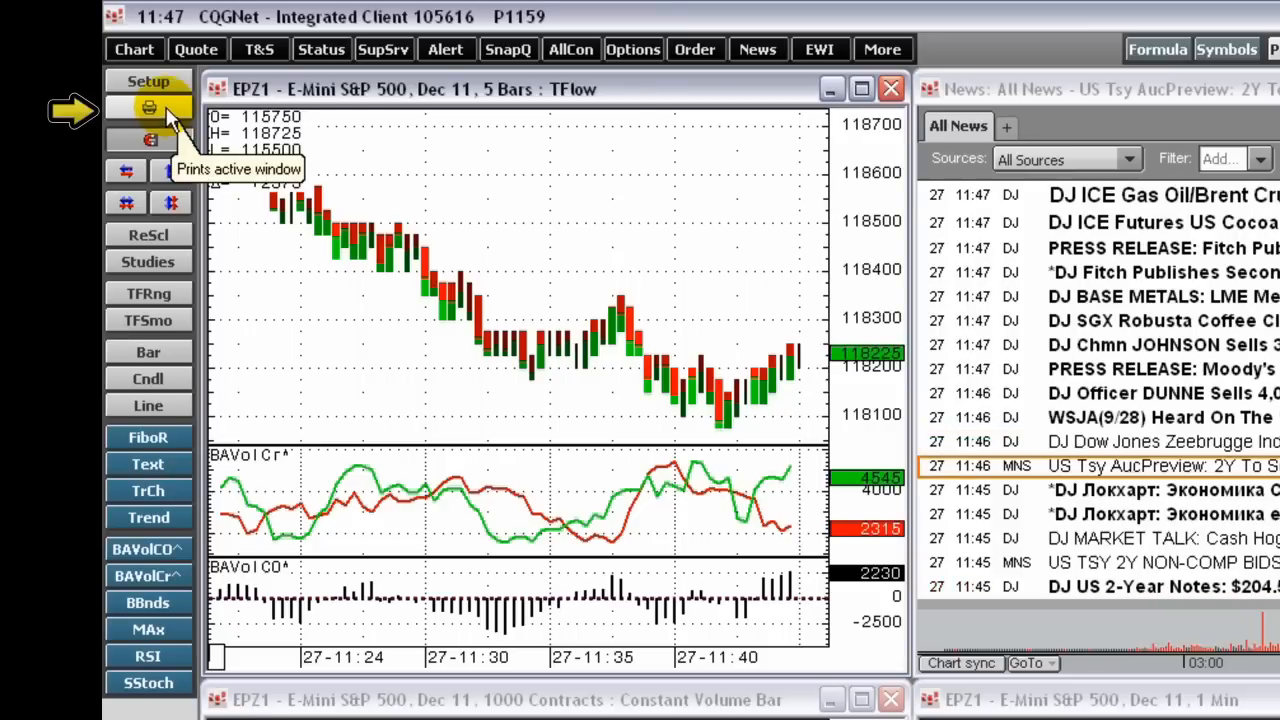
Dismiss Printer Setup unchanged, then preview the E-Mini S&P 500 5-bar chart page
click(149, 108)
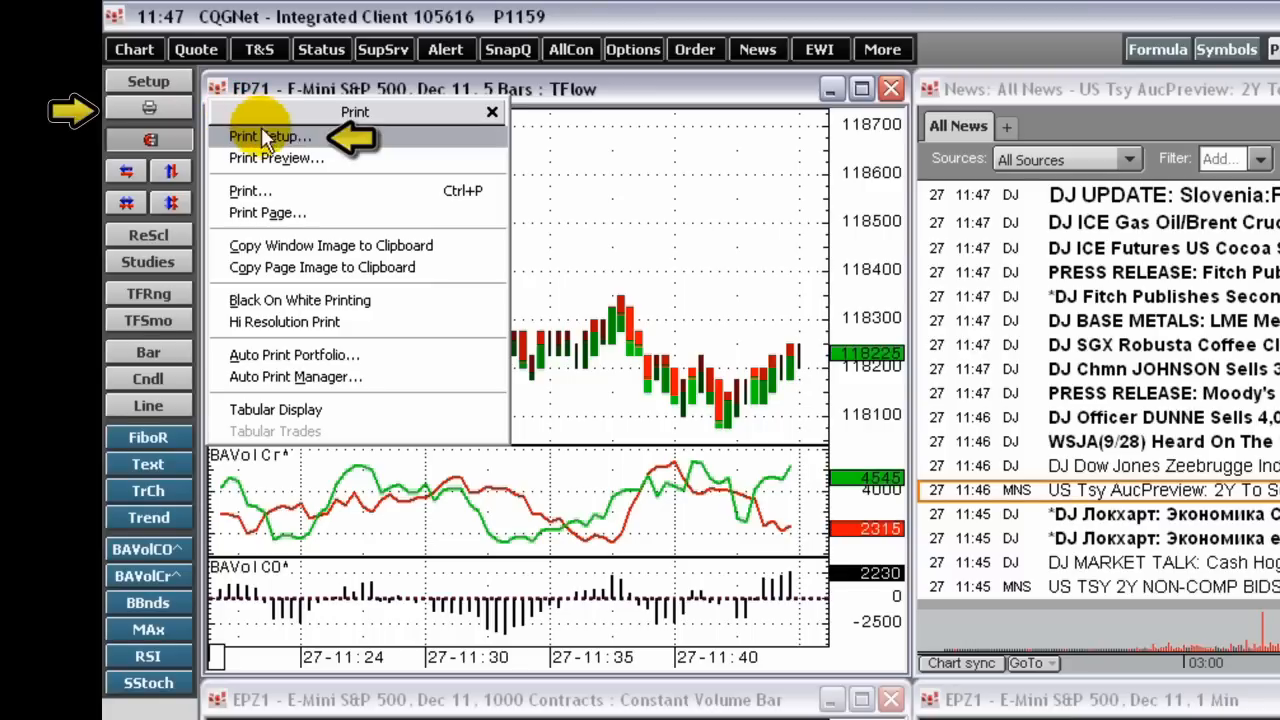
click(266, 136)
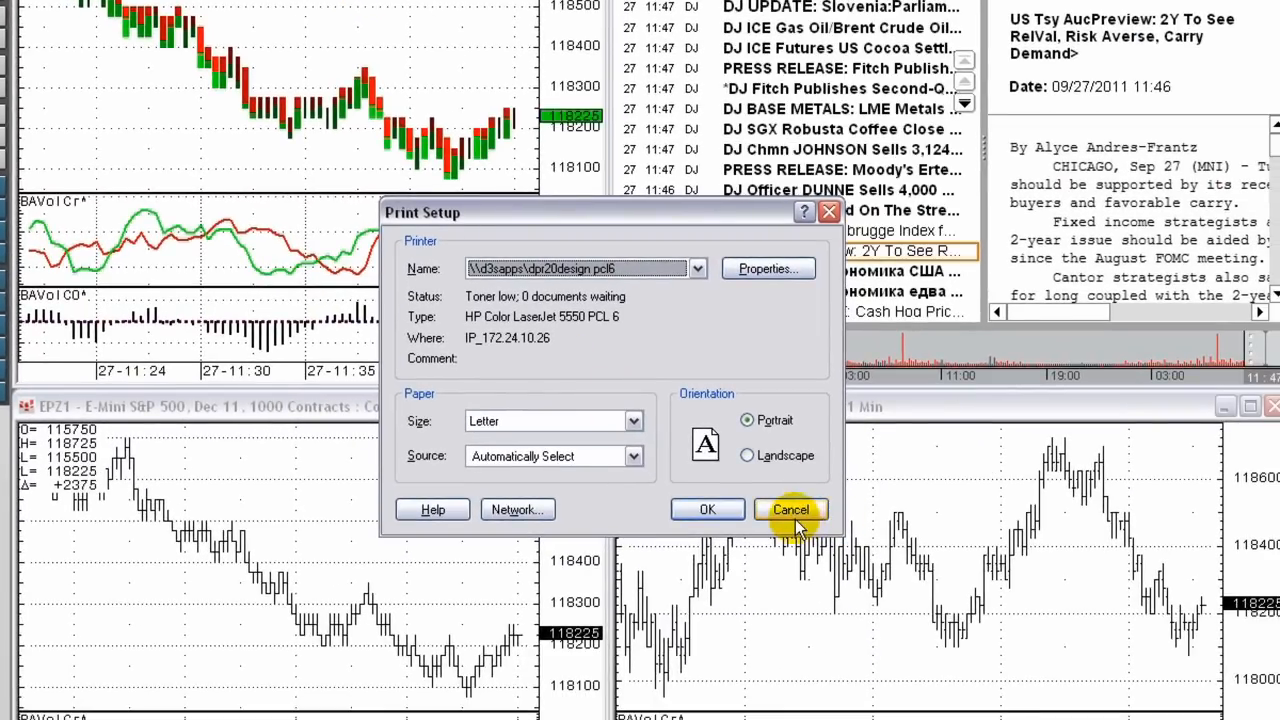
click(790, 509)
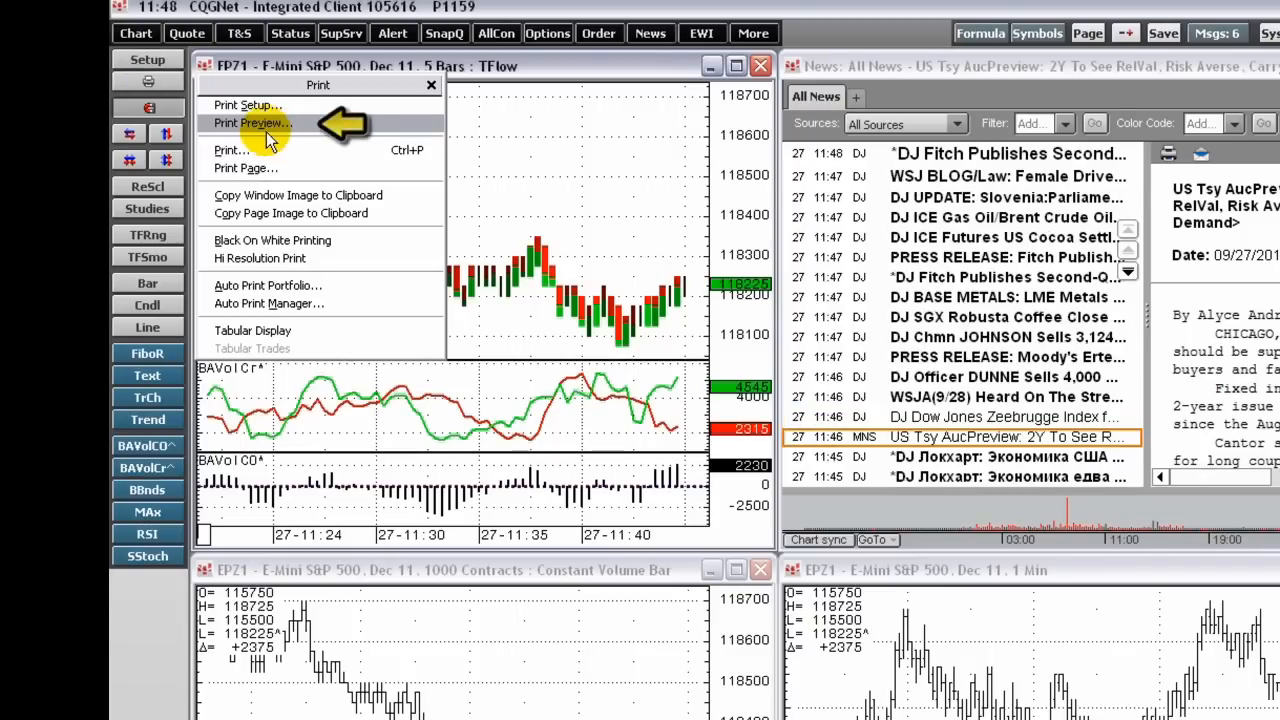
click(252, 123)
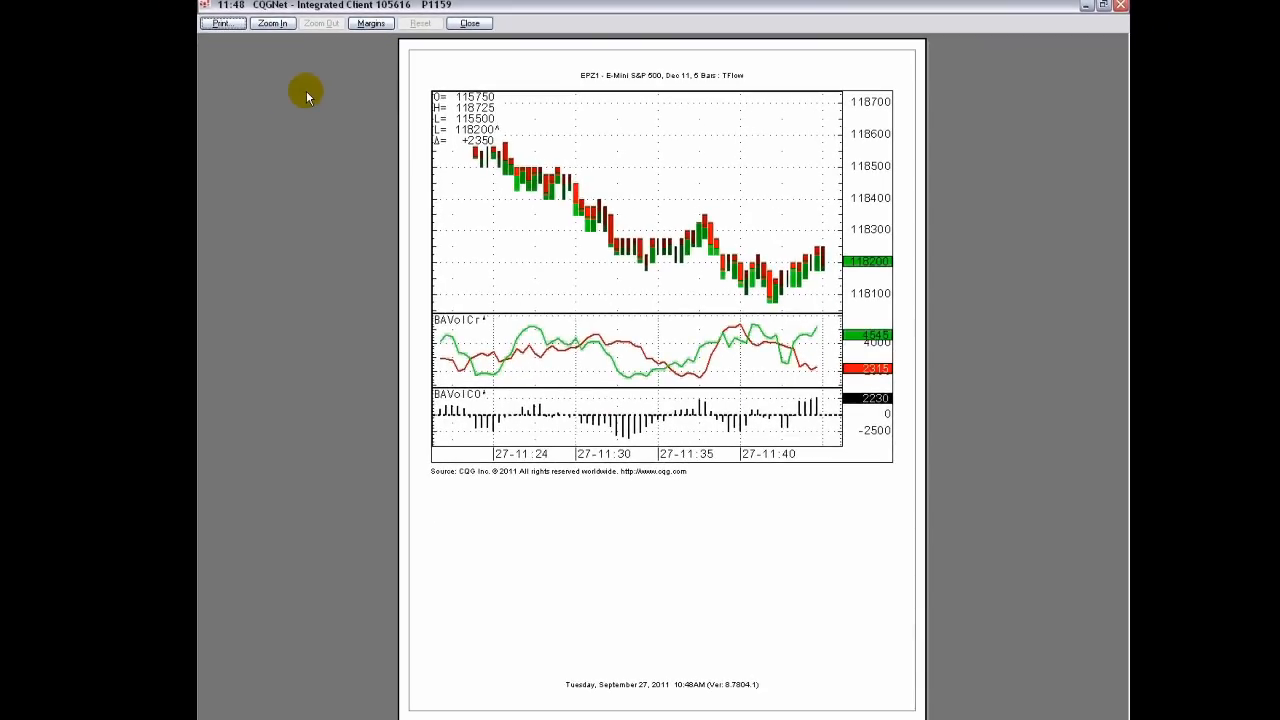
mouse_move(1057, 5)
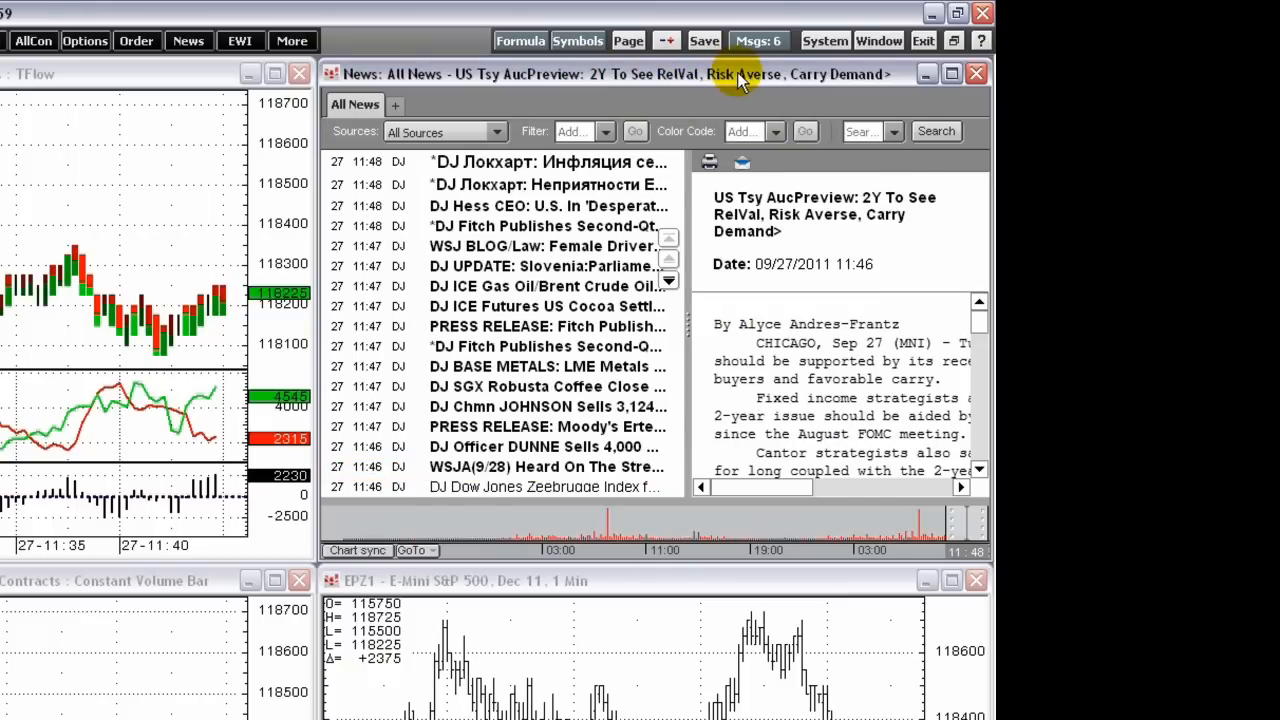
Bring the 2-year Treasury auction news article forward, preview it, and close the preview
click(878, 40)
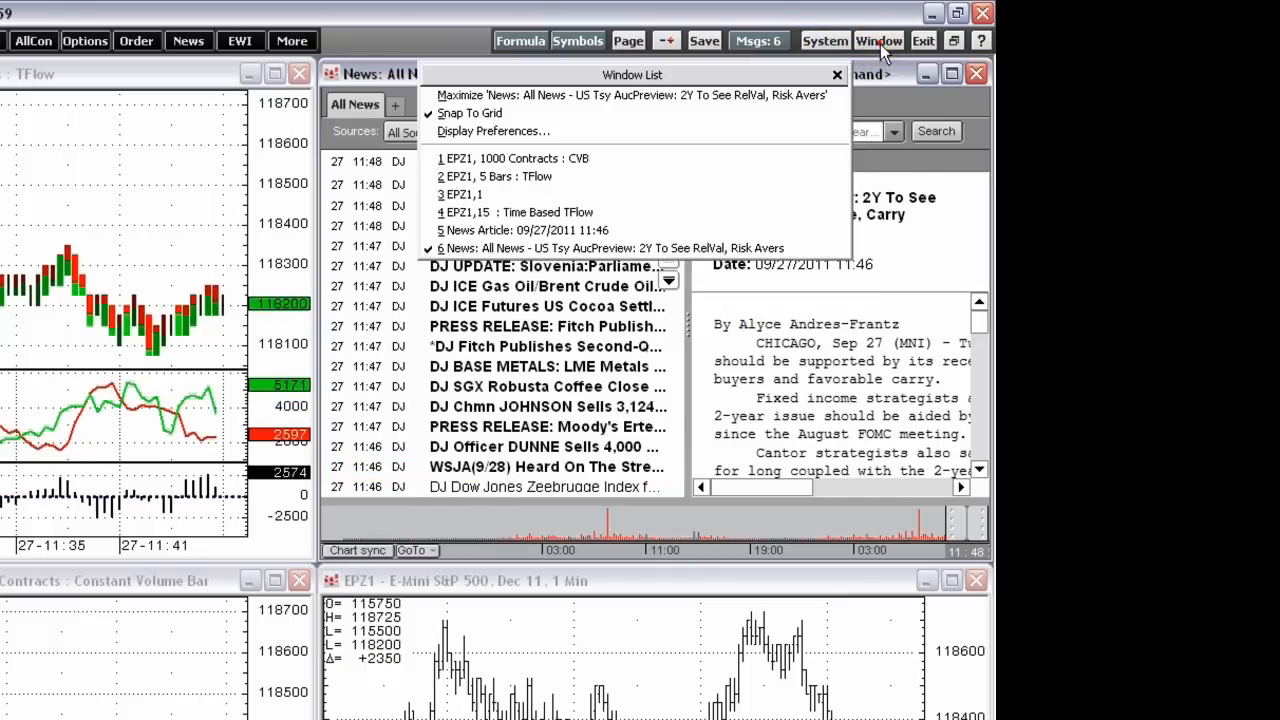
click(520, 230)
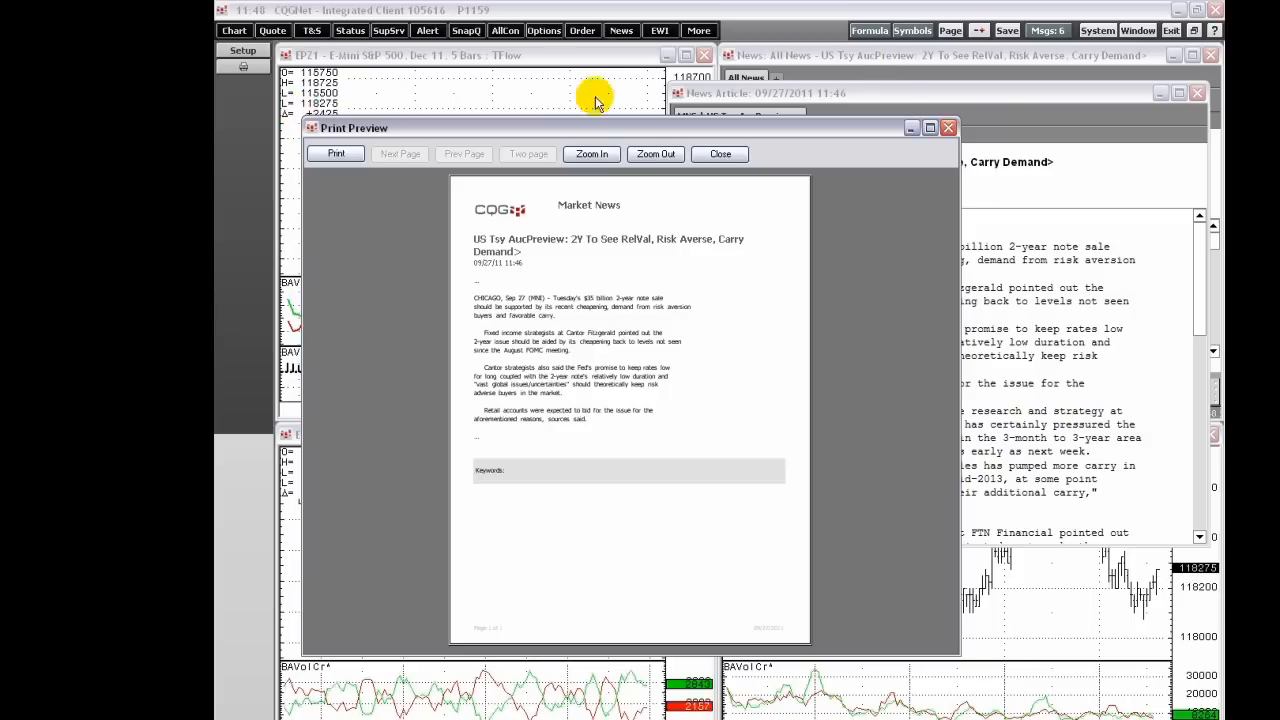
click(720, 153)
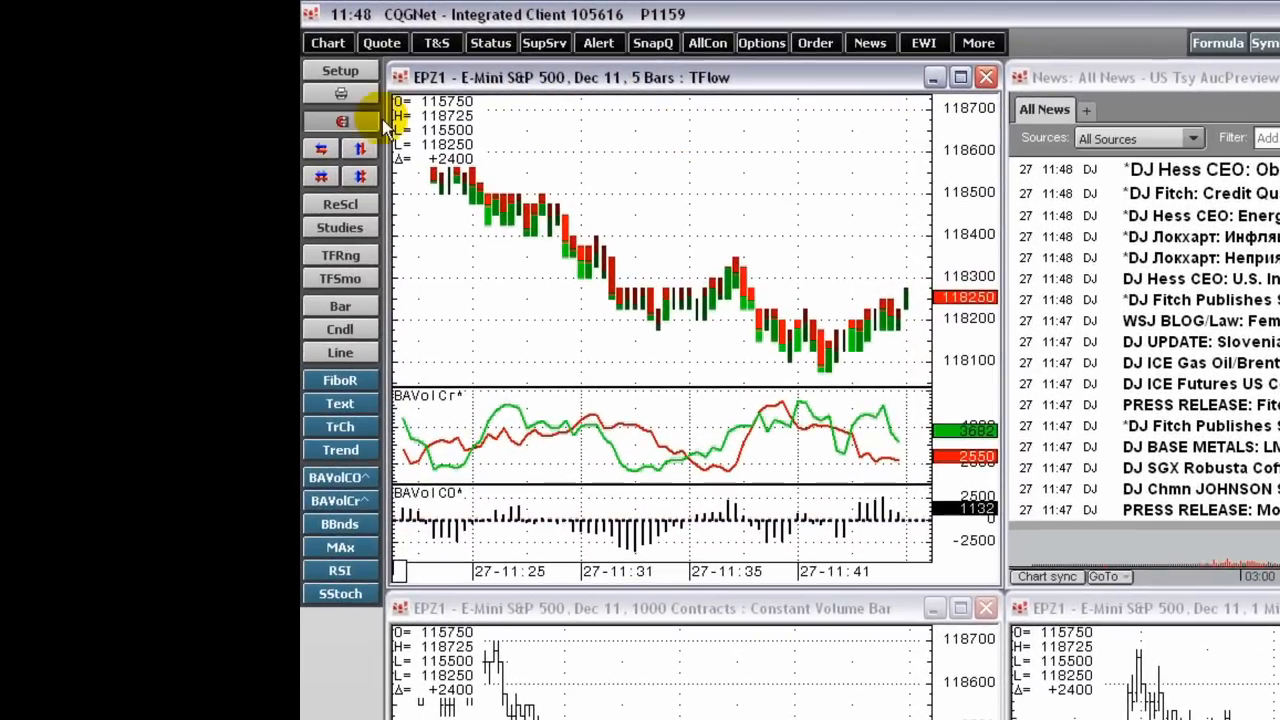
mouse_move(630, 200)
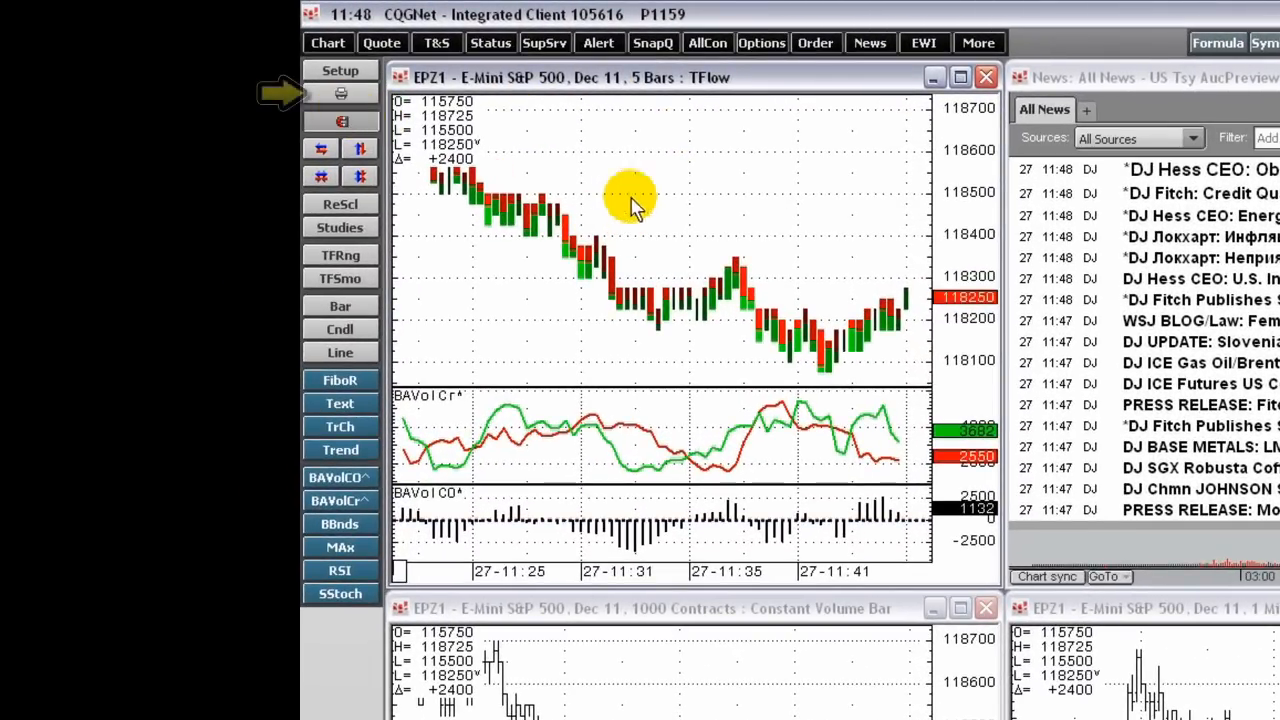
Print the 5-bar chart page to the HP Color LaserJet 5550 printer
click(340, 93)
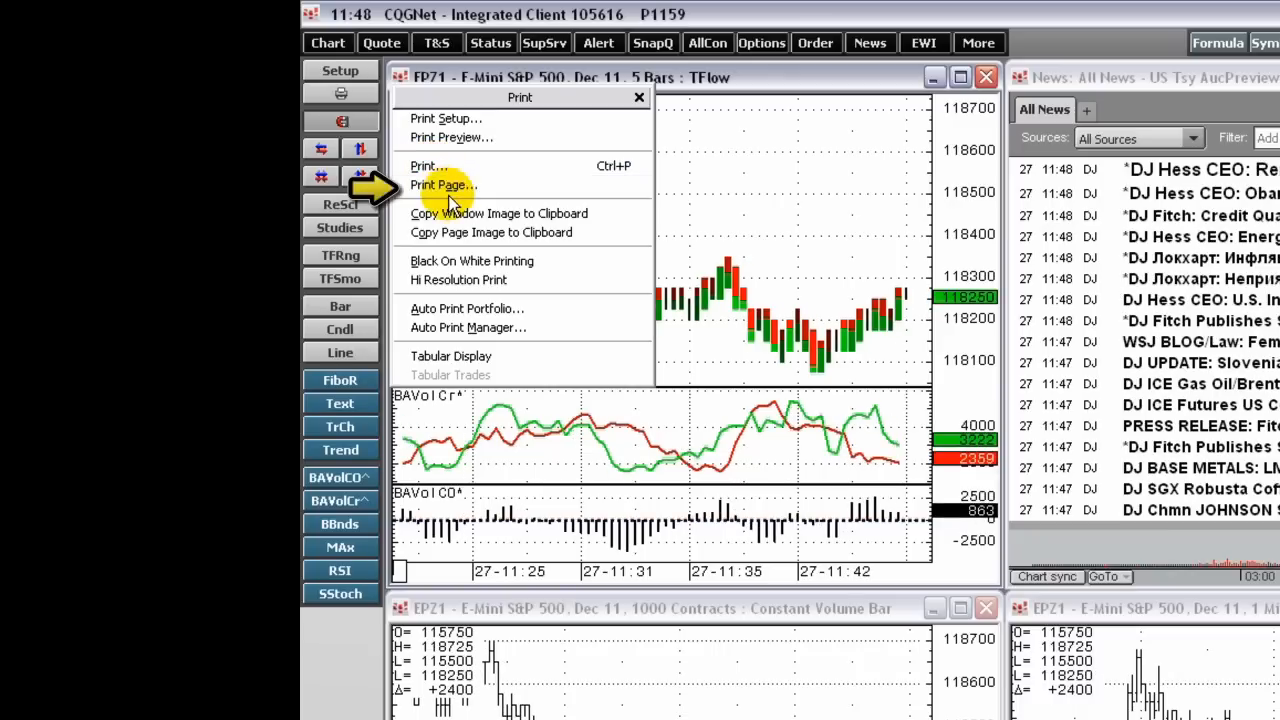
click(428, 165)
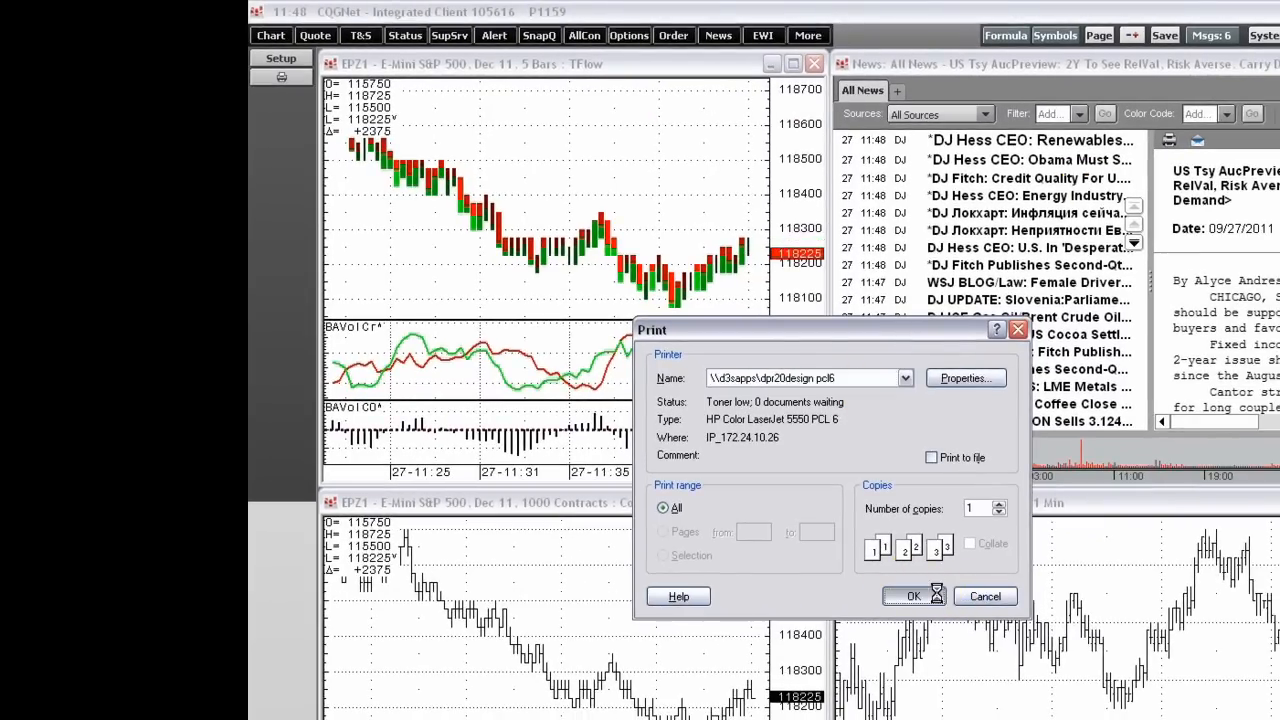
click(911, 596)
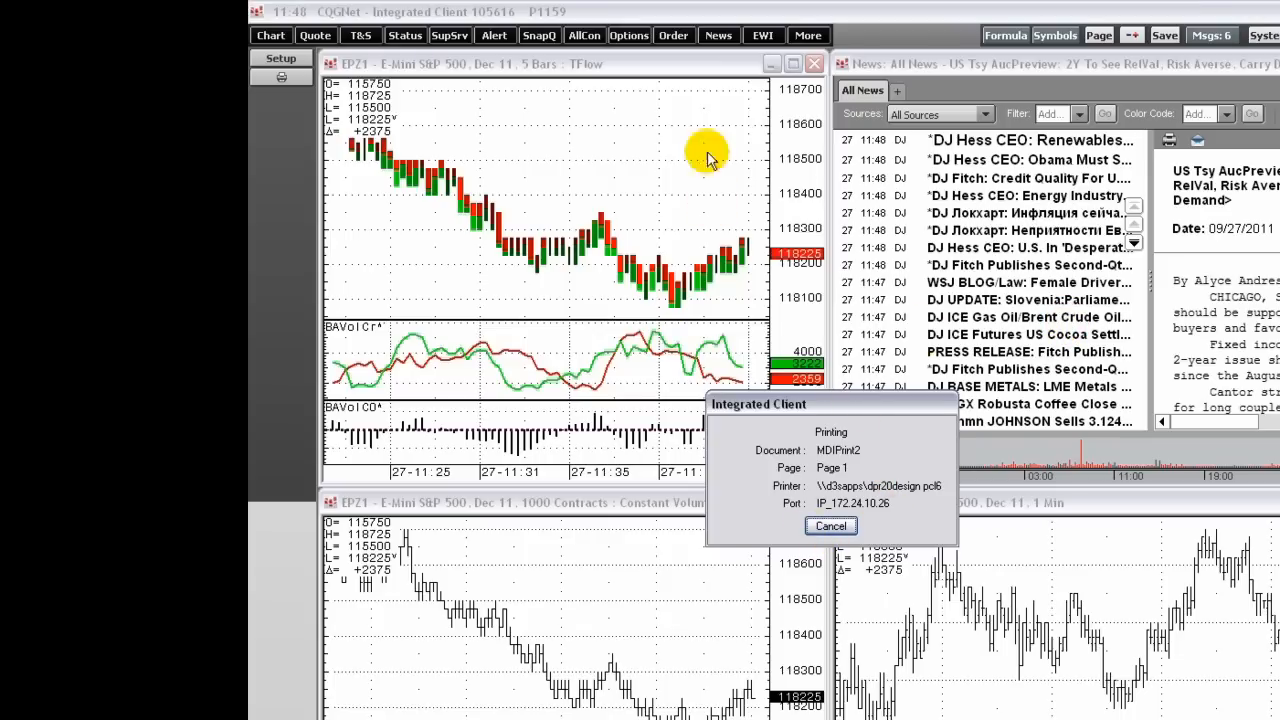
mouse_move(700, 140)
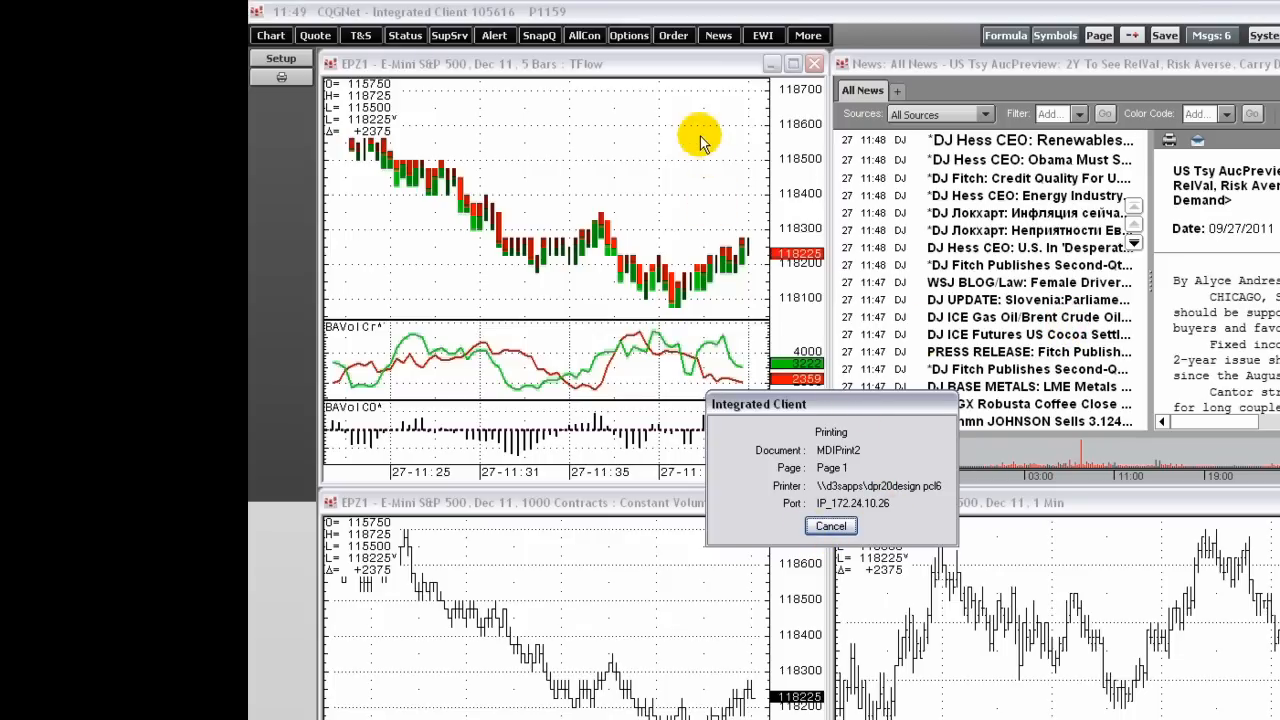
click(830, 526)
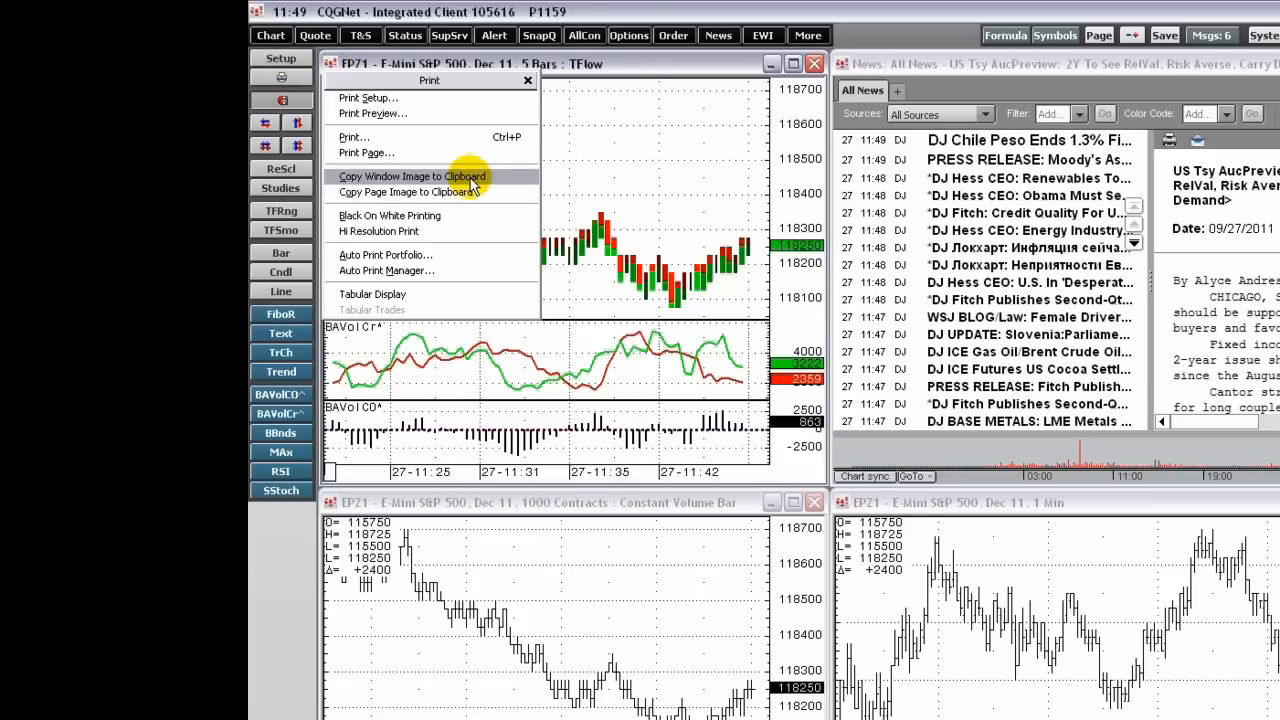
Copy an image of the 5-bar chart window to the clipboard
click(411, 177)
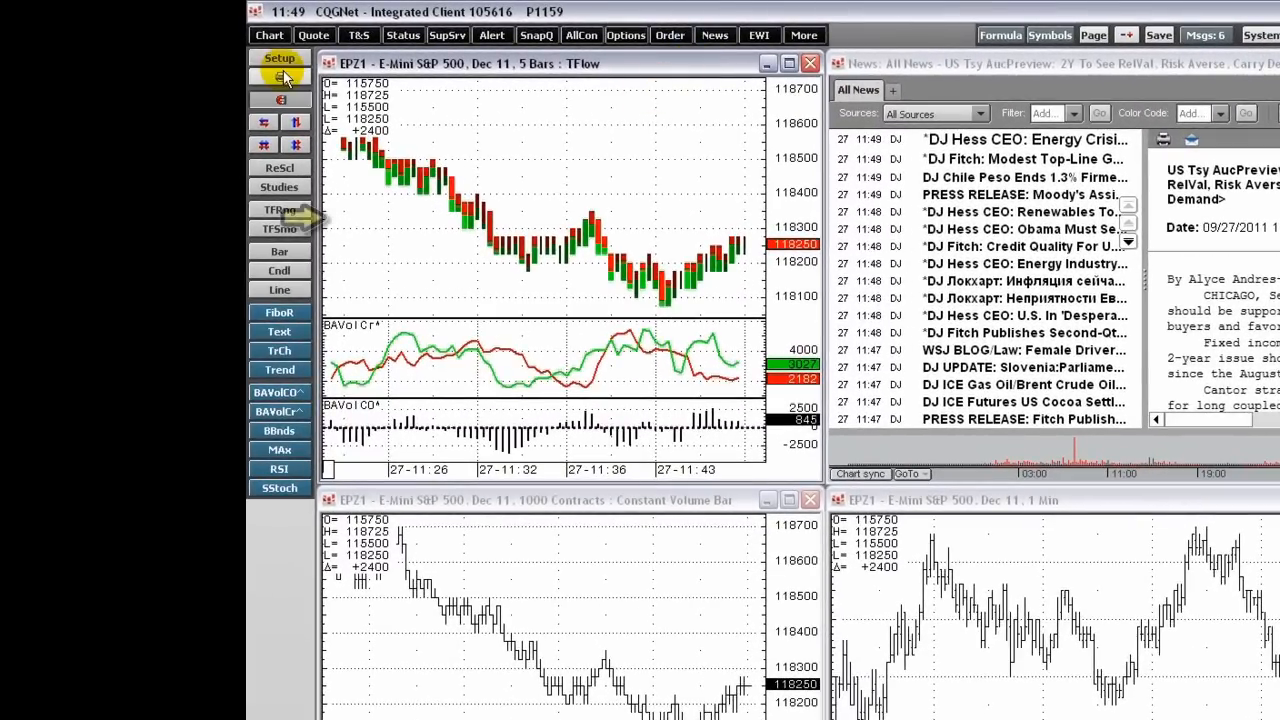
click(280, 80)
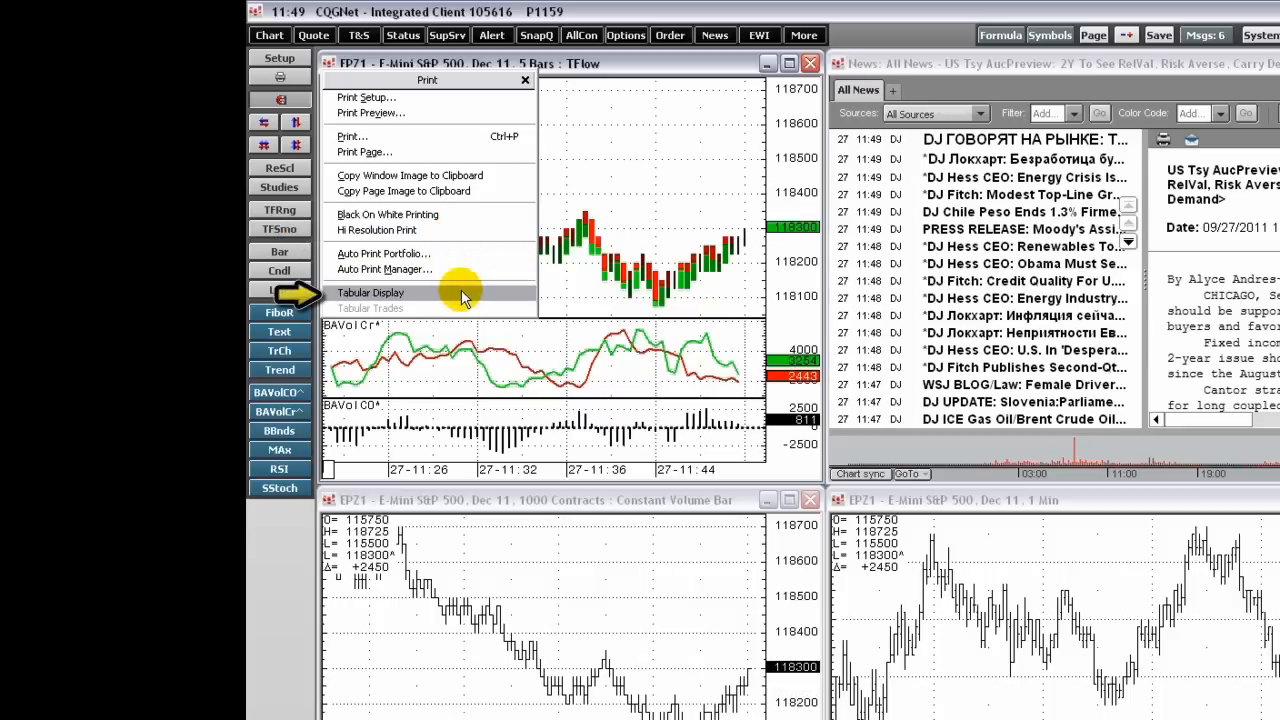
click(370, 292)
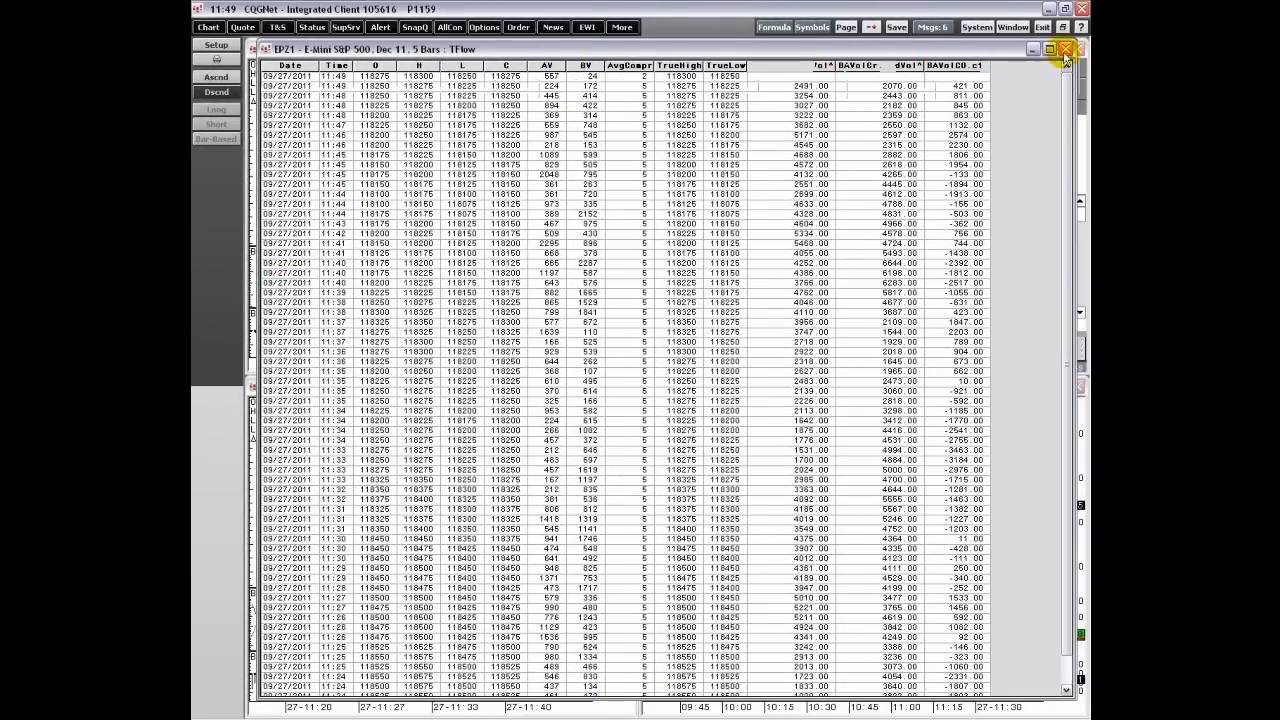
click(1050, 49)
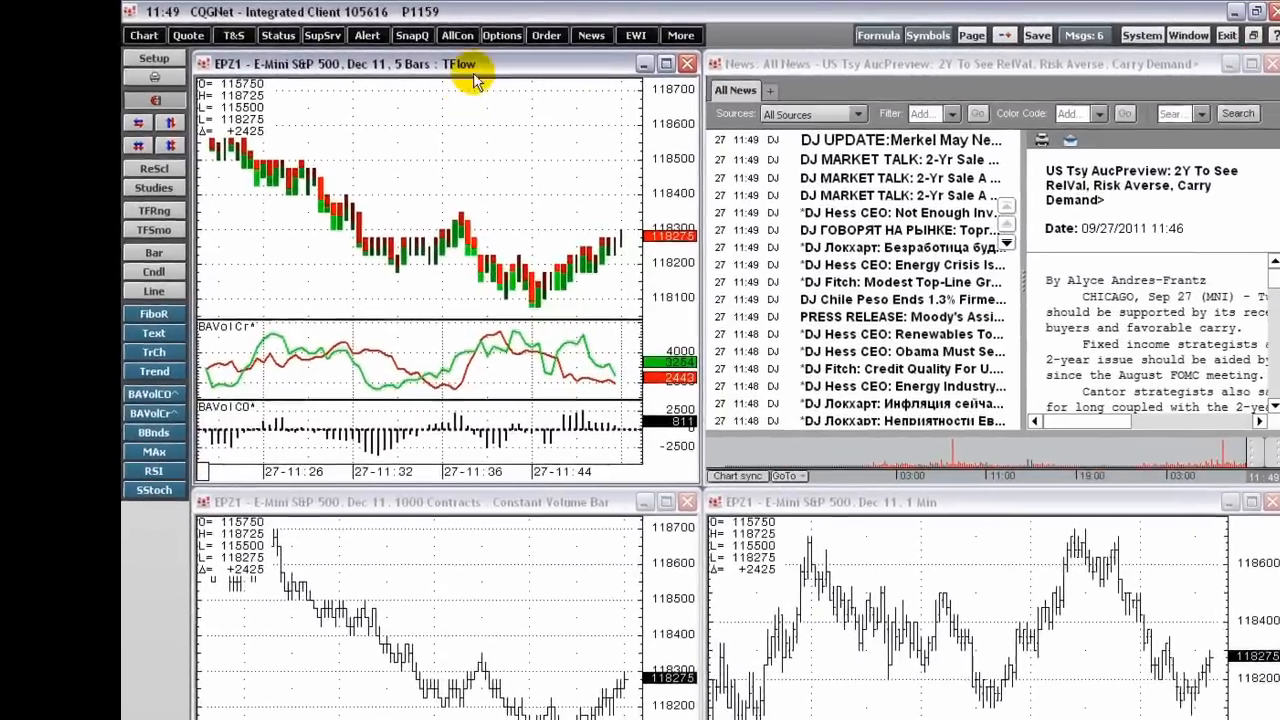
mouse_move(455, 135)
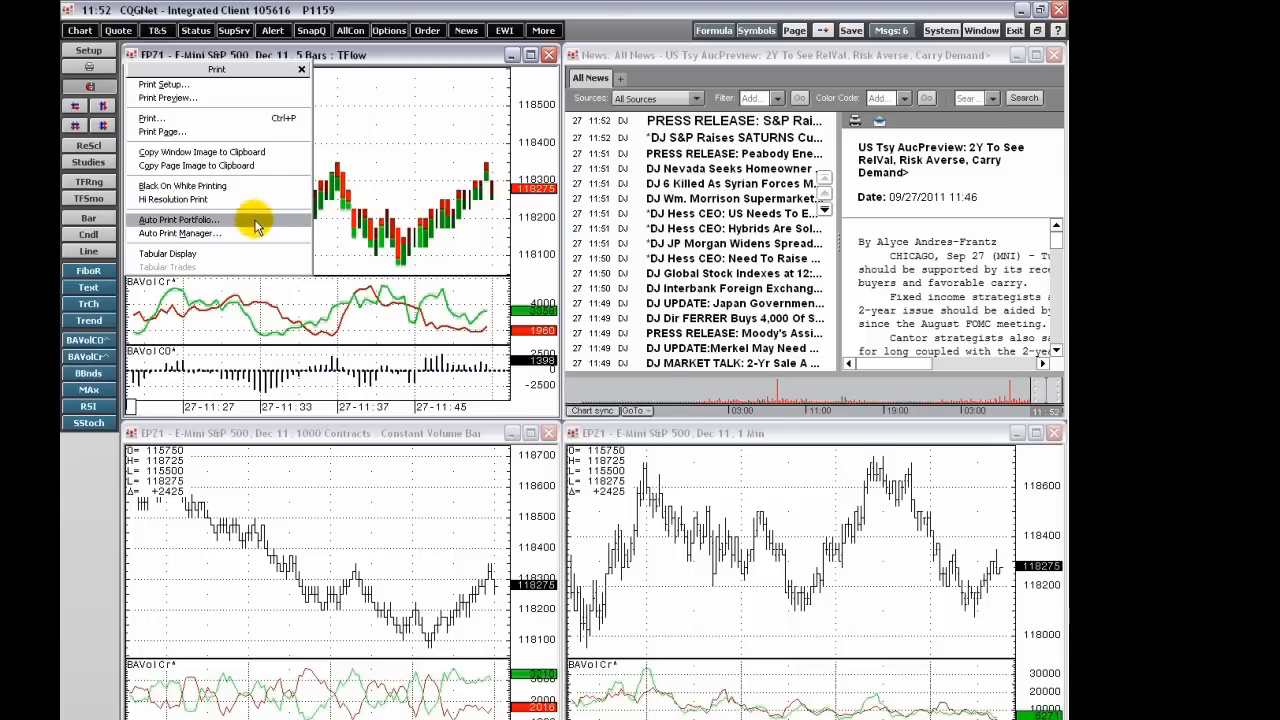
Schedule automatic prints of the CAC40 portfolio and the Commodities portfolio at 14:52
click(178, 219)
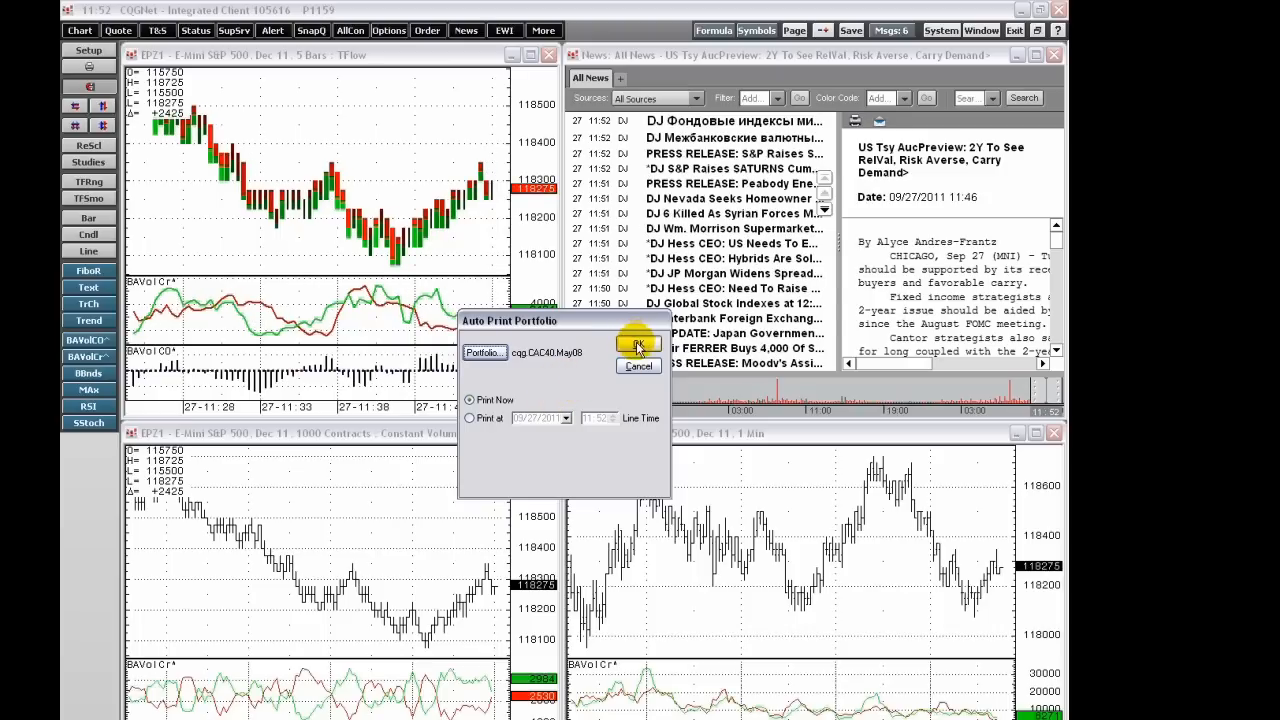
click(483, 352)
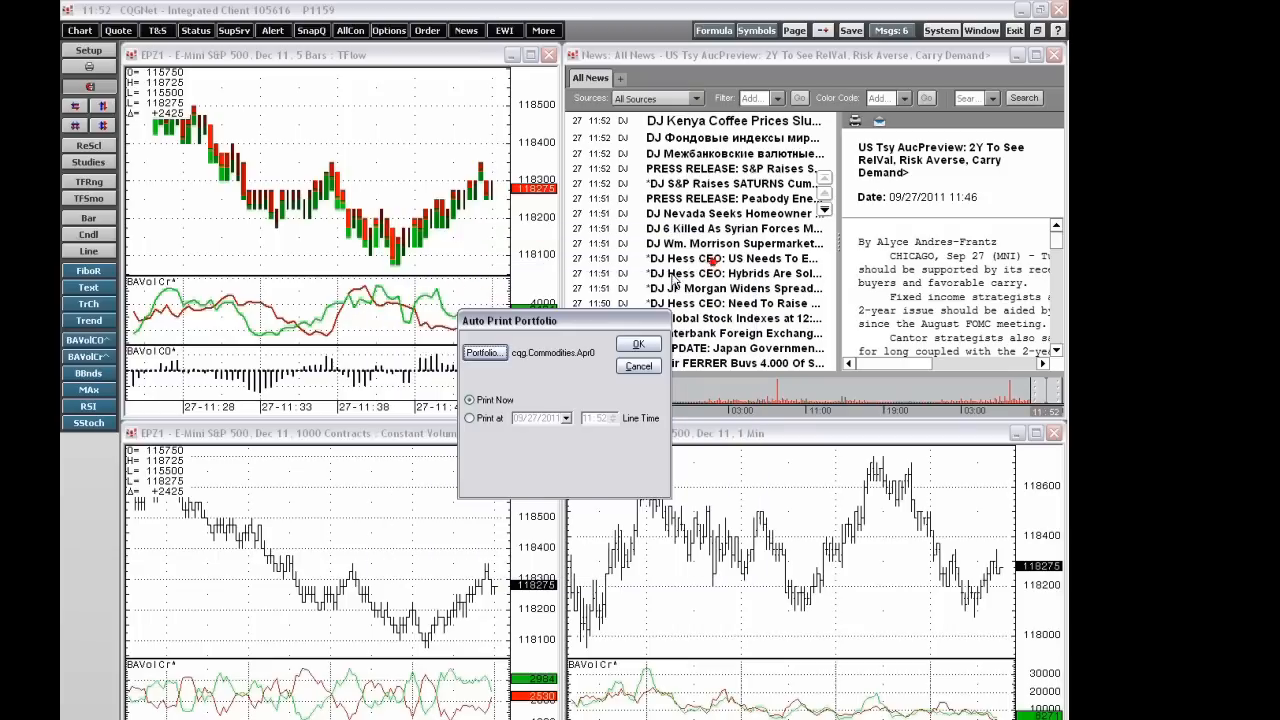
click(469, 417)
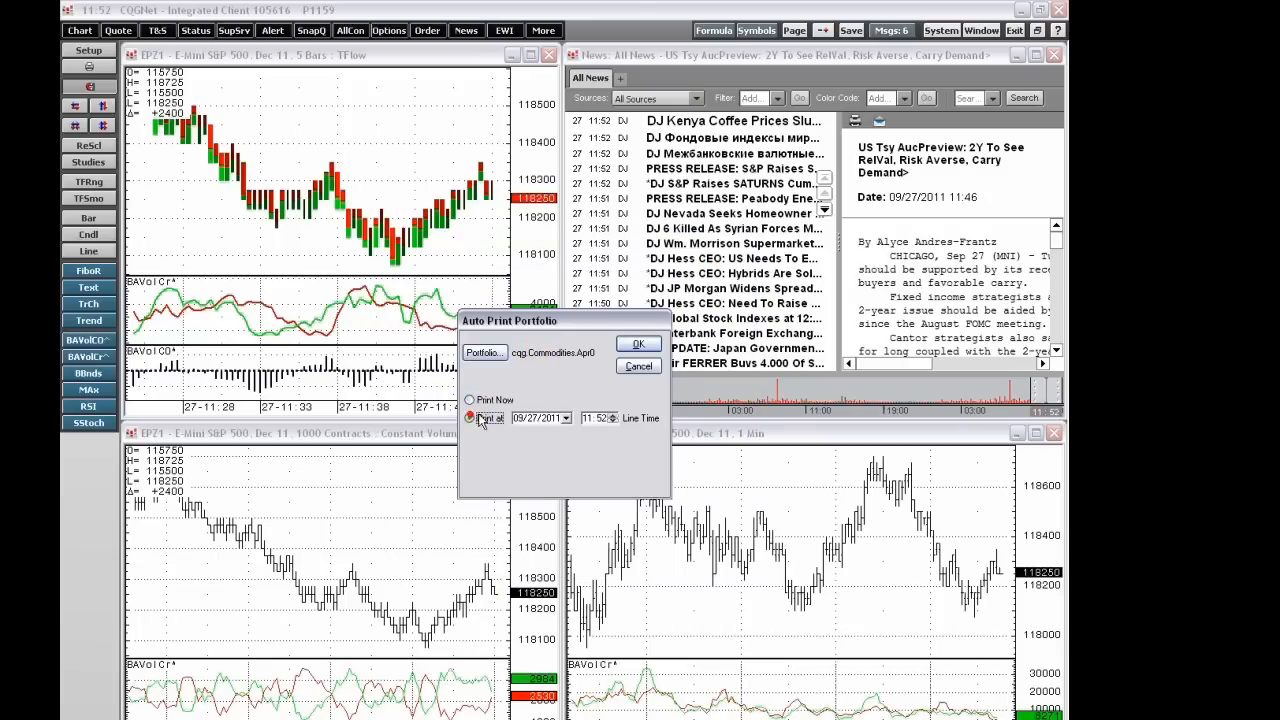
click(469, 418)
text(4)
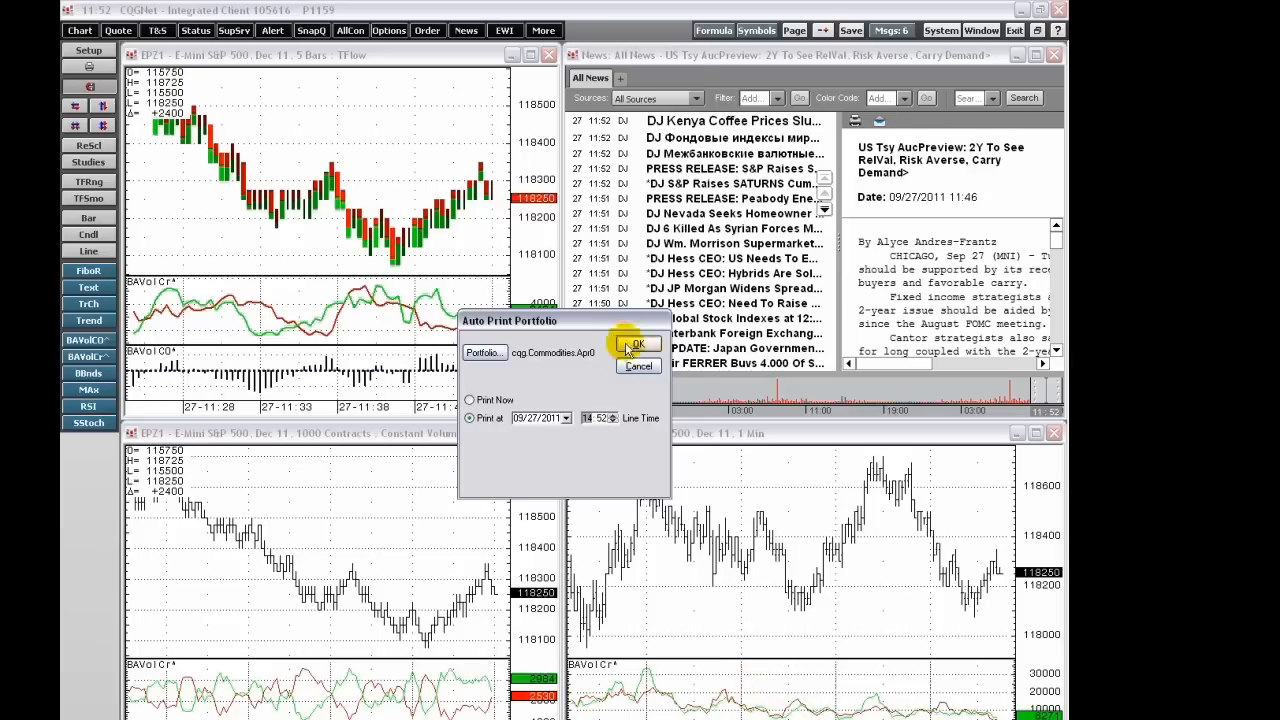
click(638, 345)
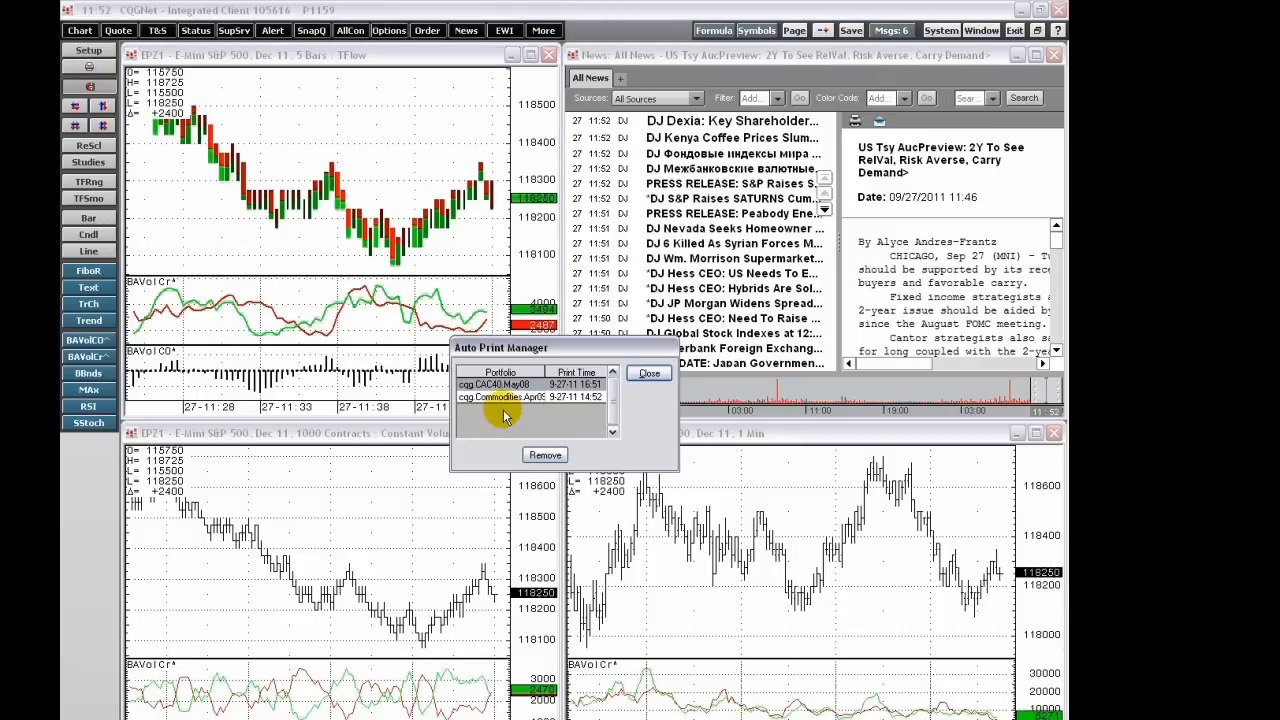
mouse_move(497, 413)
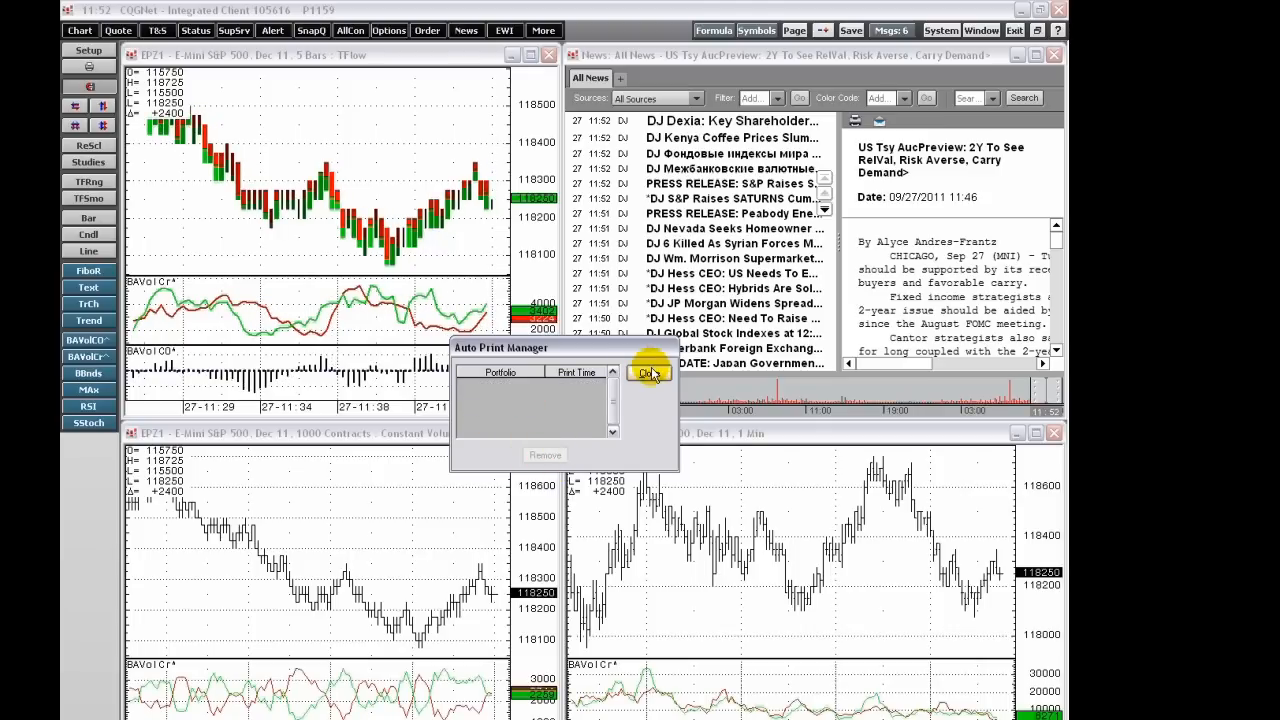
Close the Auto Print Manager, now empty of scheduled portfolio prints
click(645, 373)
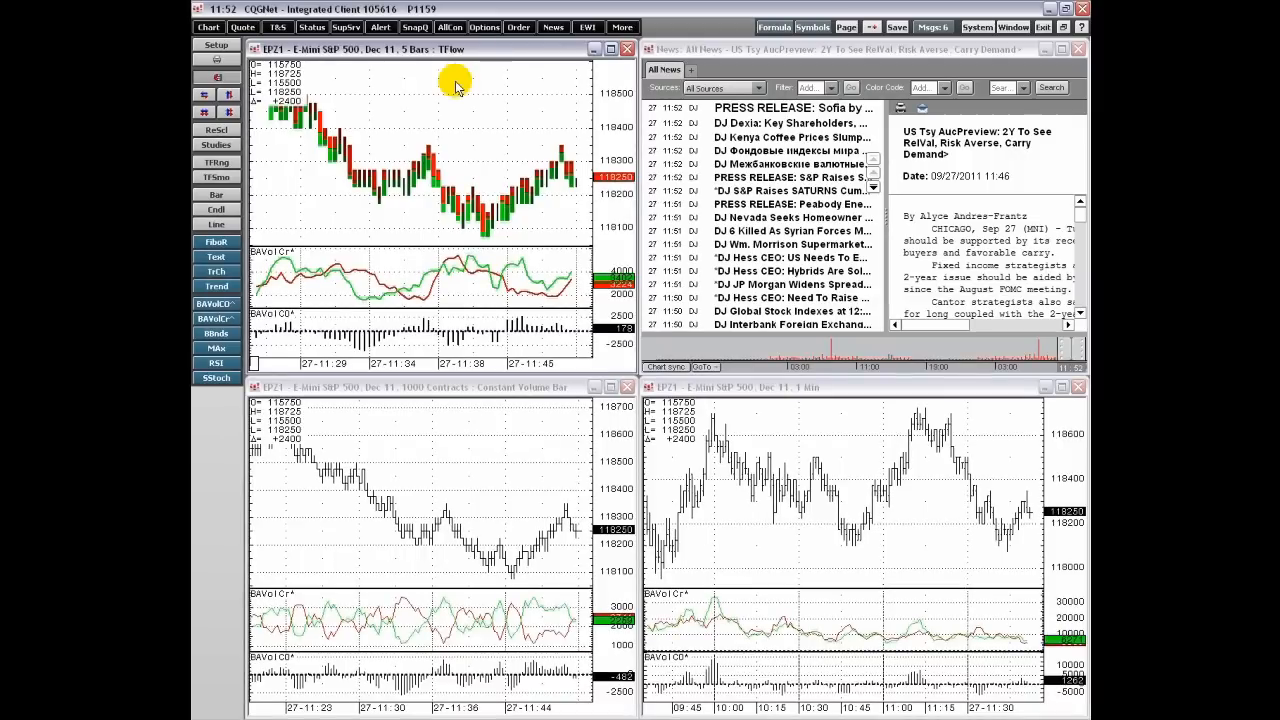